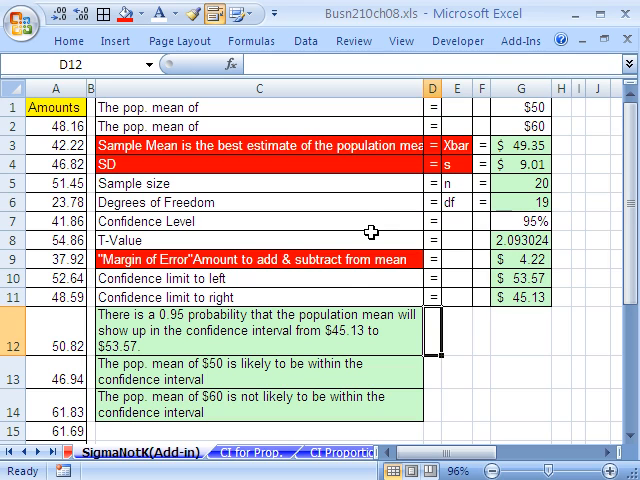
mouse_move(550, 298)
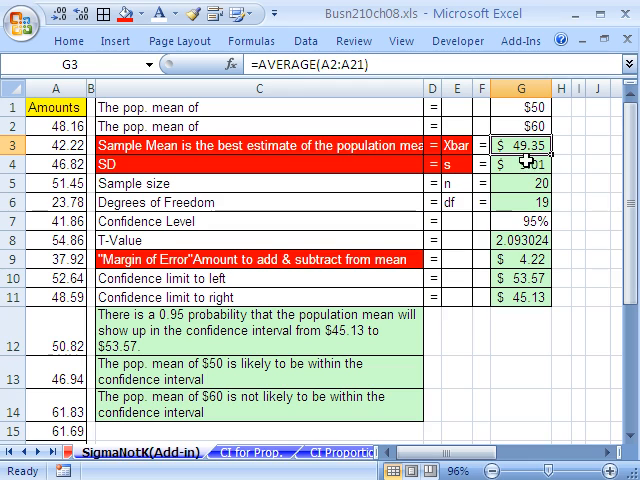
Step: Review the worksheet formulas, then choose Descriptive Statistics from Data Analysis for Amounts A1:A21, labels, 95% confidence, output C17
click(516, 164)
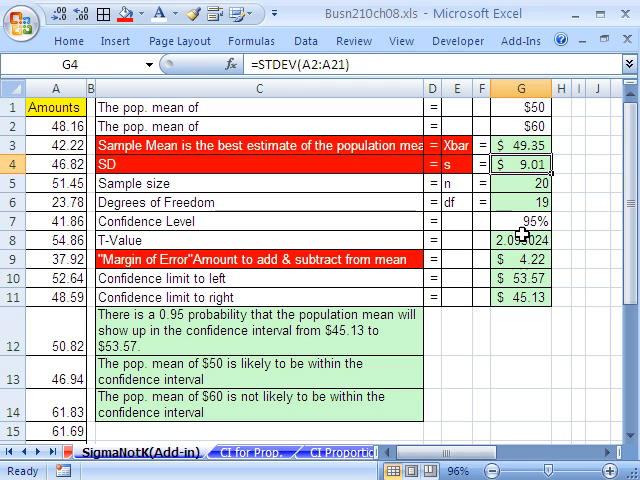
click(520, 262)
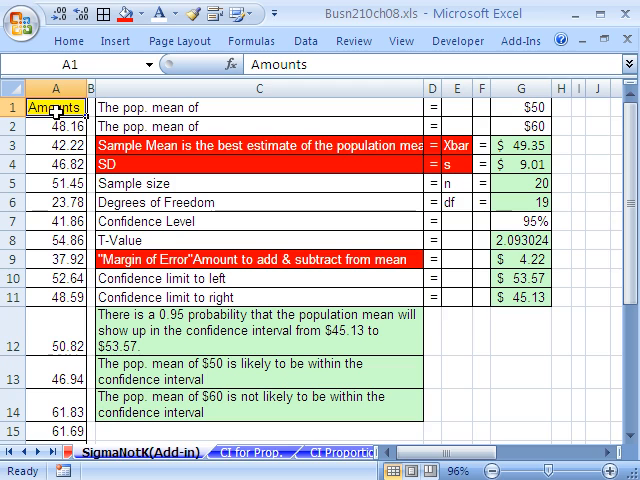
click(290, 40)
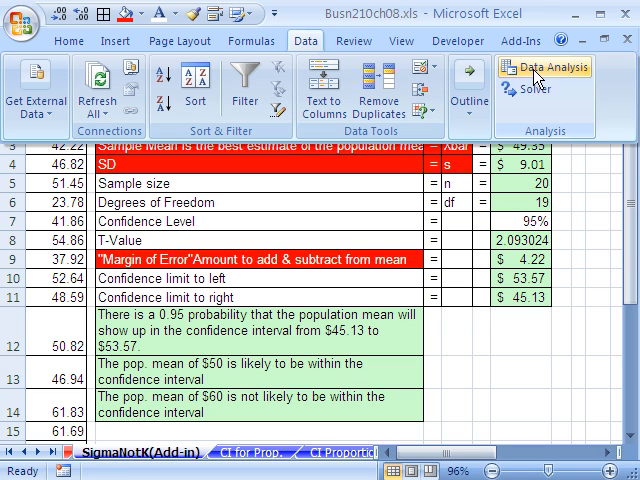
mouse_move(534, 68)
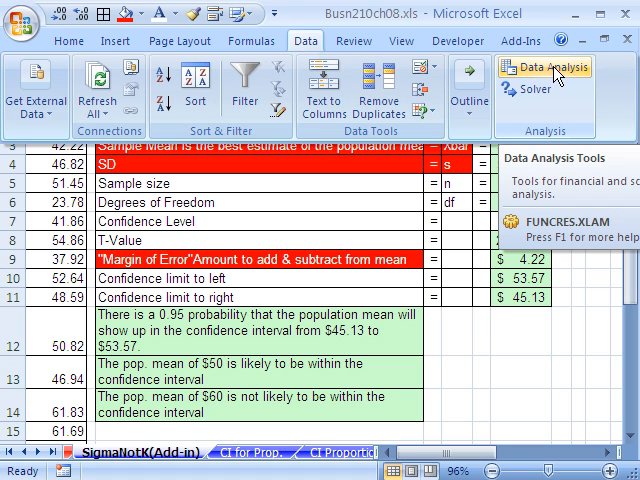
click(544, 68)
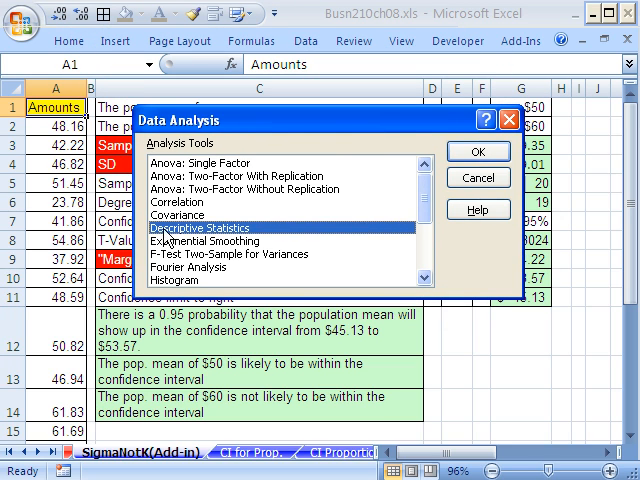
click(480, 152)
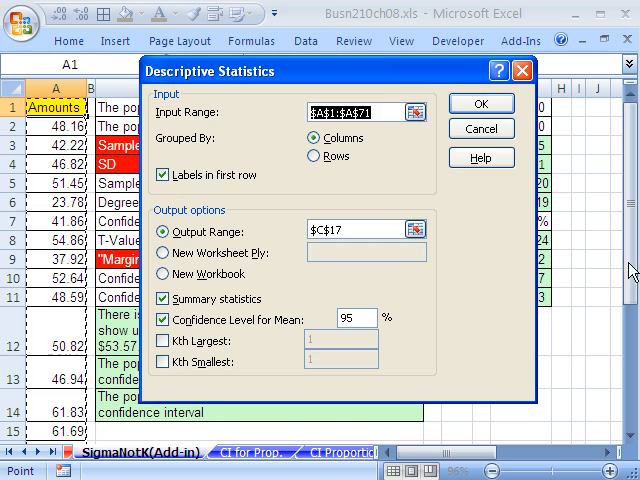
scroll(down, 3)
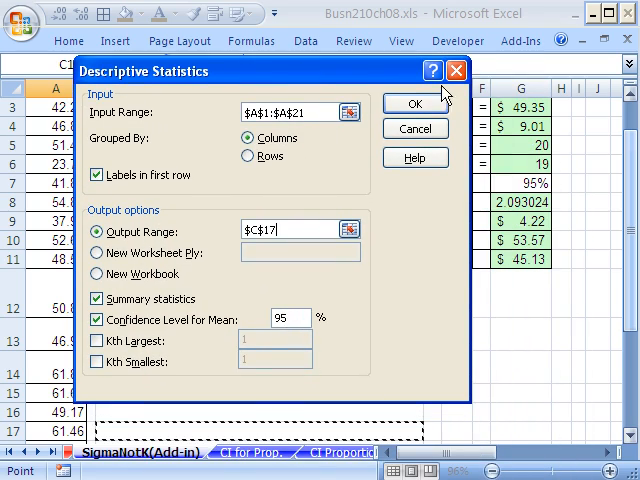
Step: Run the analysis and compare the output's 4.2178 confidence value with the worksheet's margin of error formula
click(416, 104)
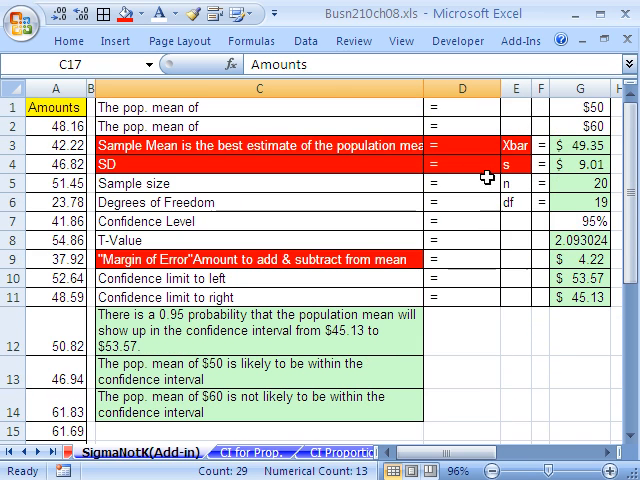
mouse_move(520, 150)
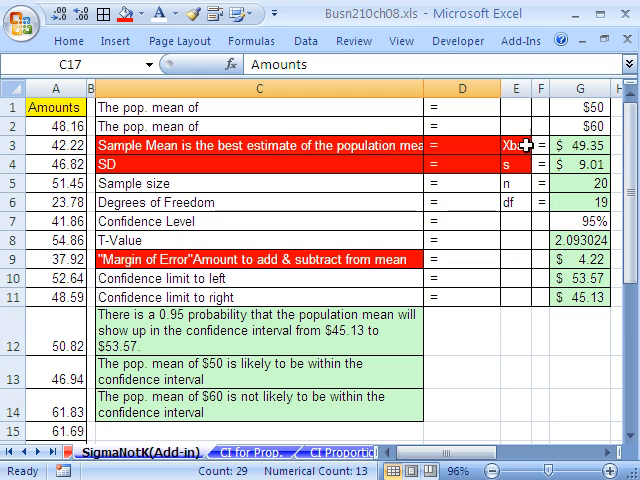
scroll(down, 3)
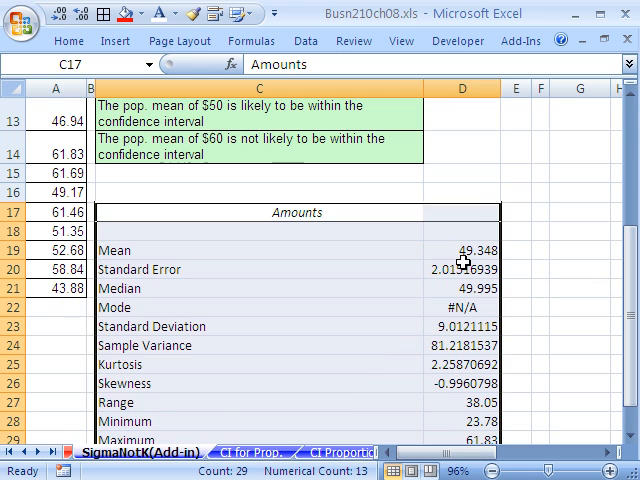
click(462, 250)
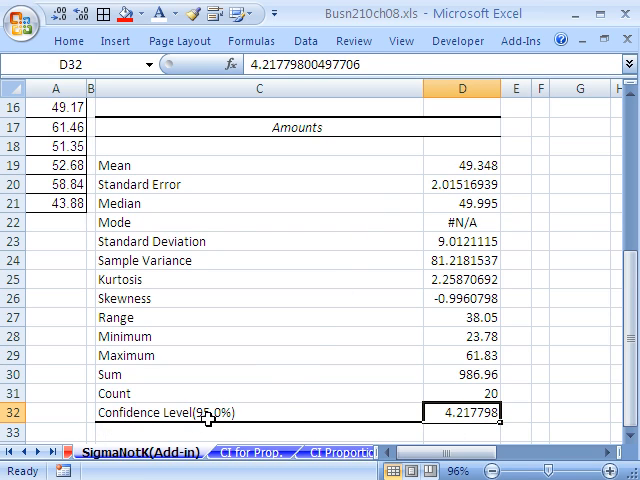
mouse_move(110, 420)
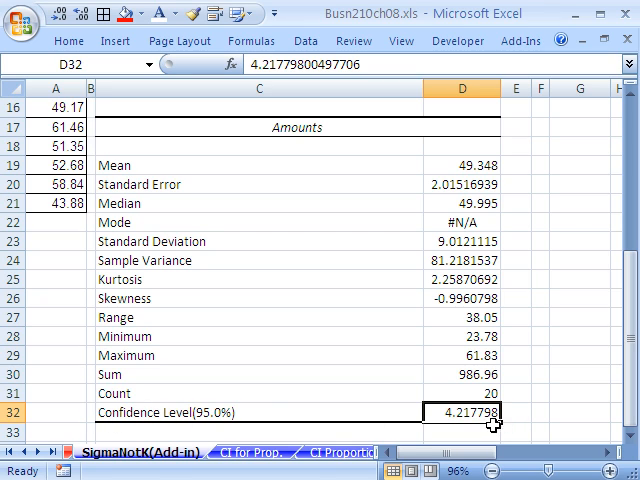
mouse_move(320, 412)
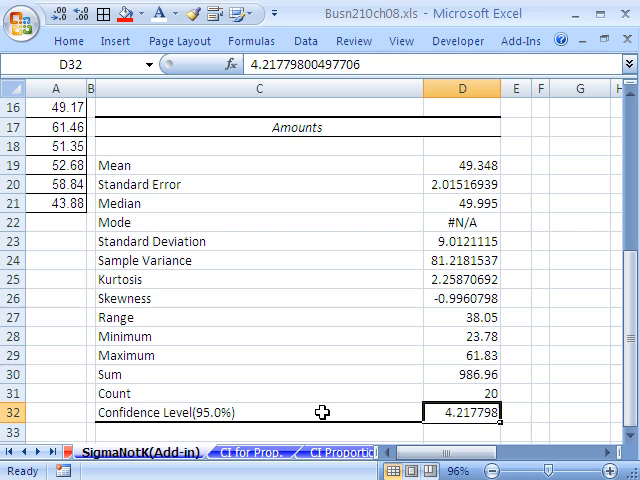
mouse_move(250, 414)
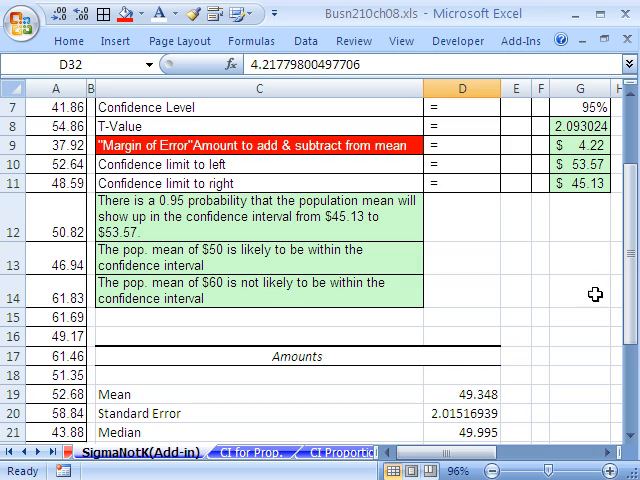
click(564, 146)
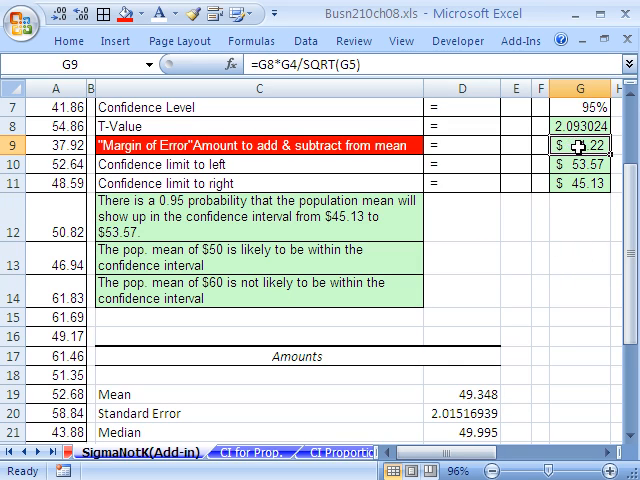
mouse_move(588, 148)
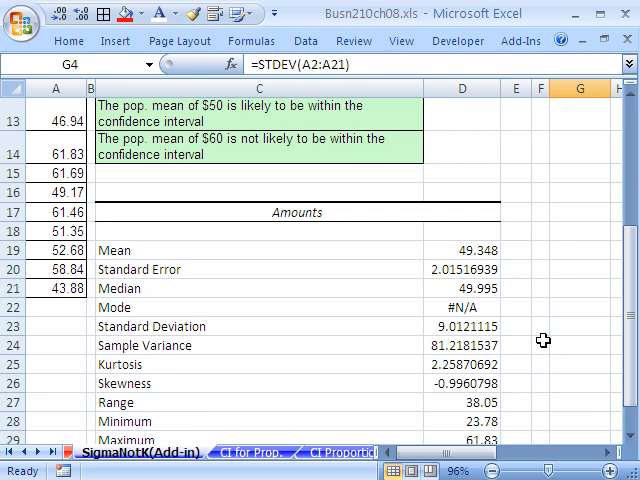
Step: Label C34:C35 'upper' and 'lower' with =D19+D32 for the upper limit and begin =D19- for the lower
click(460, 326)
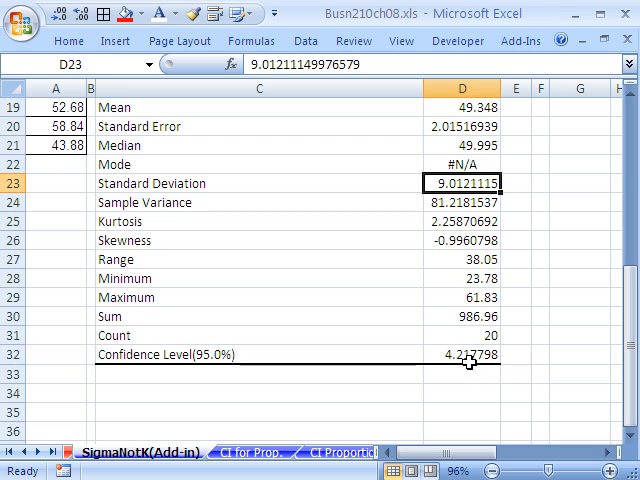
click(260, 392)
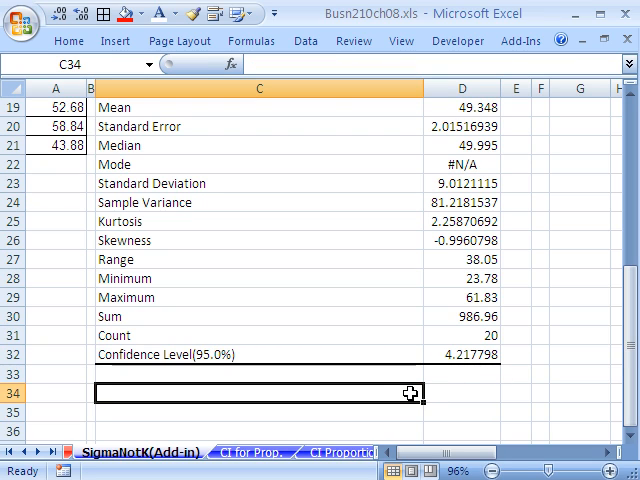
text(upper)
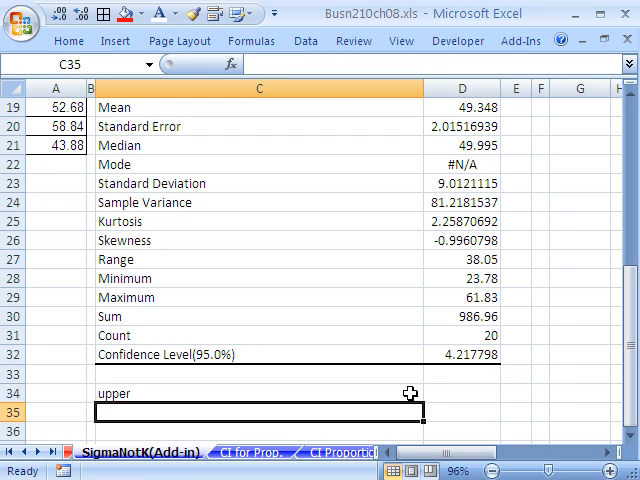
text(lower)
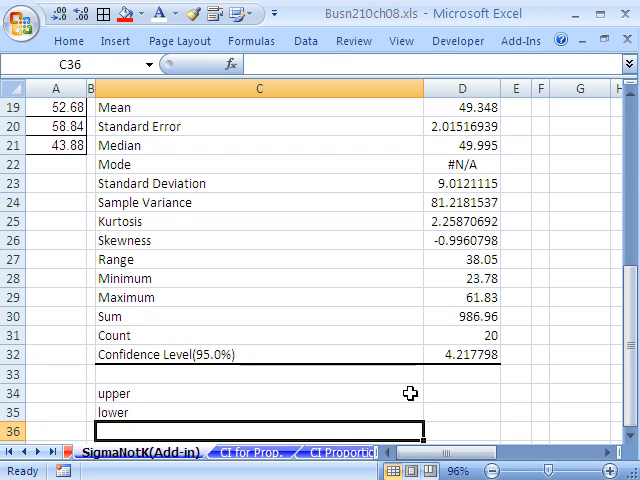
click(460, 392)
text(=D19)
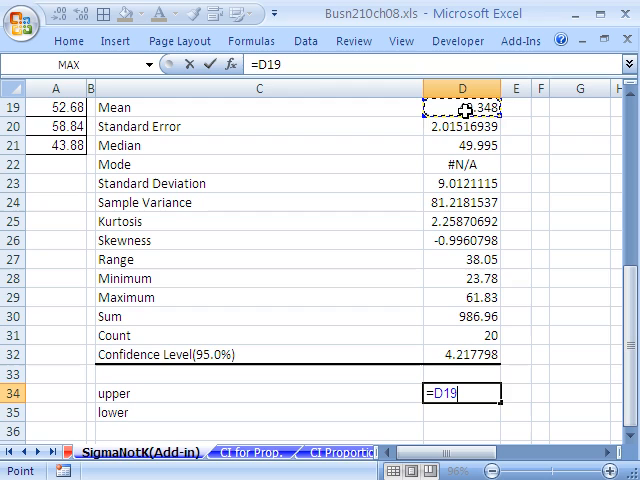
text(+)
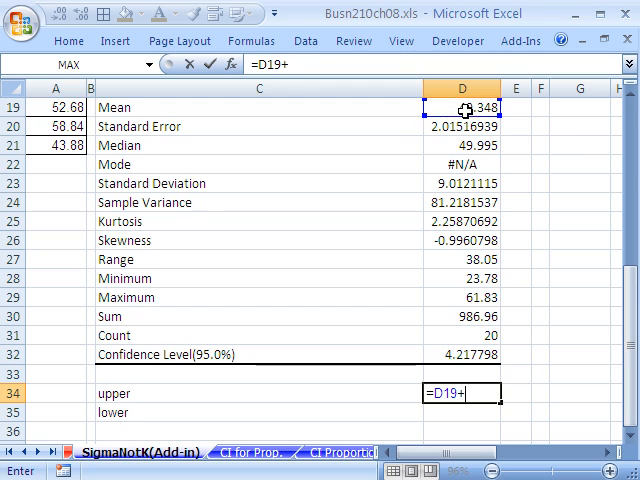
click(462, 354)
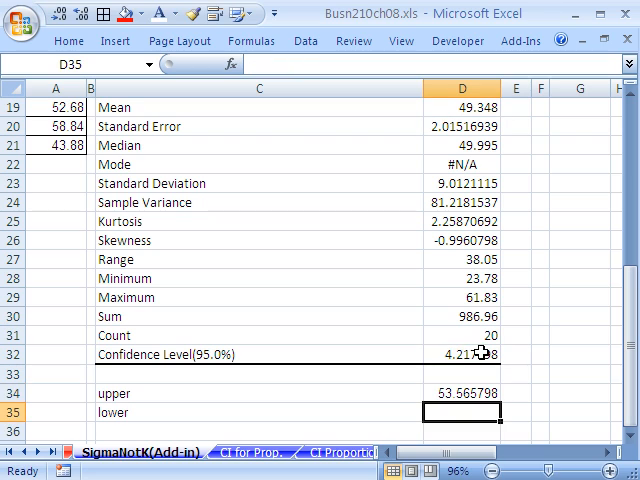
text(=D19)
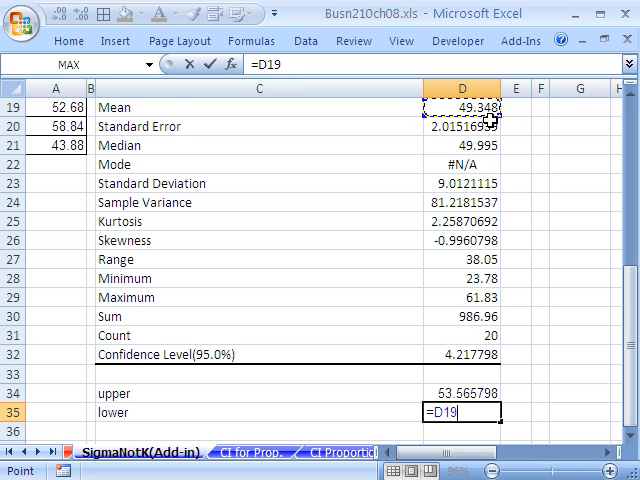
text(-)
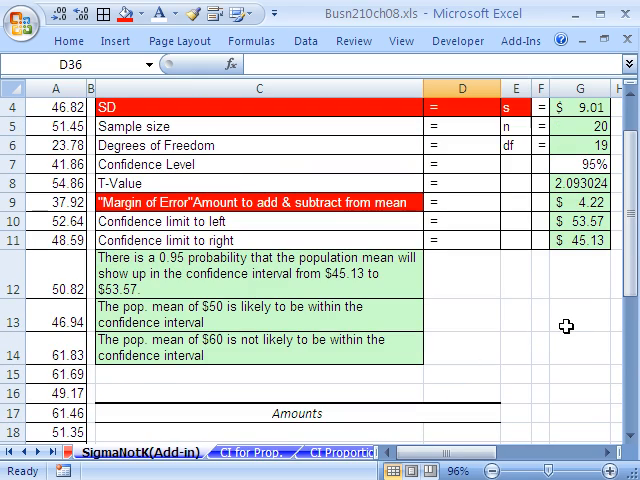
scroll(down, 3)
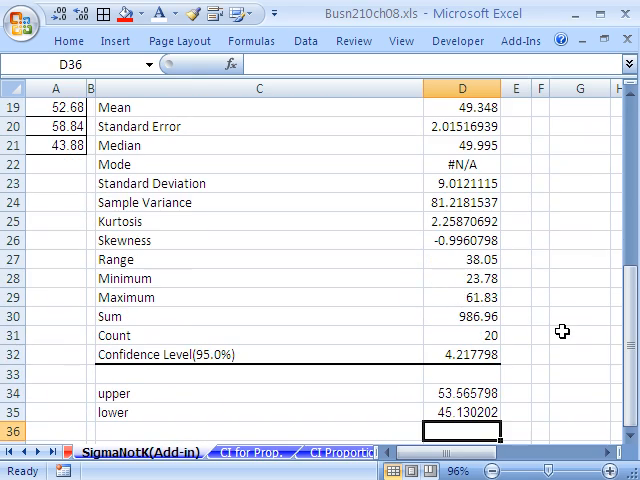
mouse_move(580, 340)
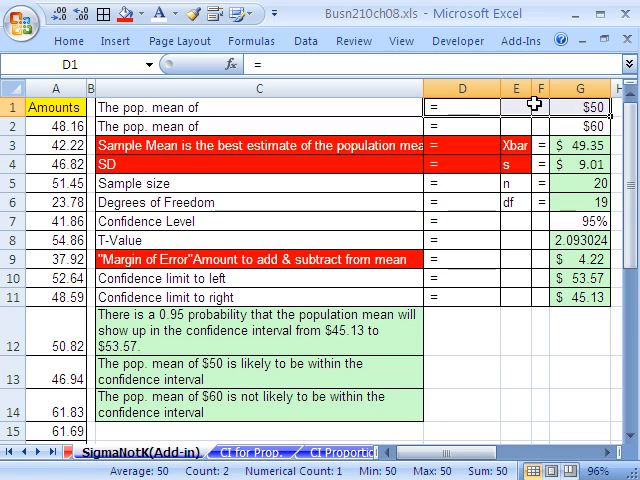
mouse_move(592, 108)
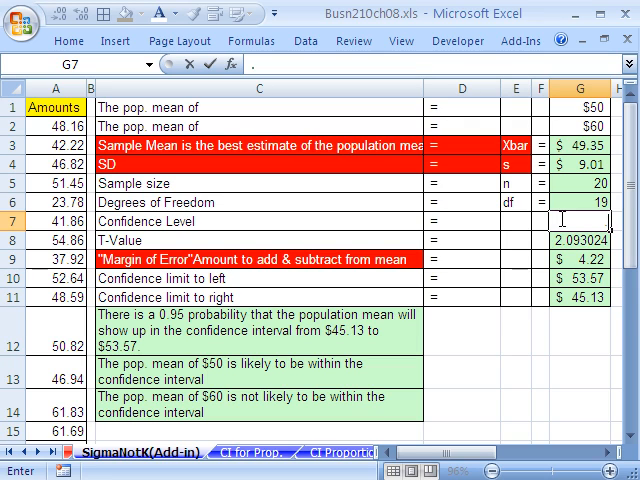
Step: Enter .99 in G7 so the margin becomes 5.77 and the interval widens to 43.58–55.11
text(.99)
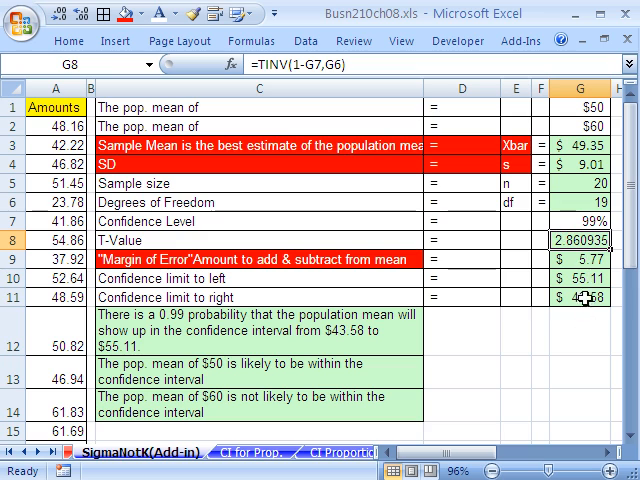
scroll(down, 3)
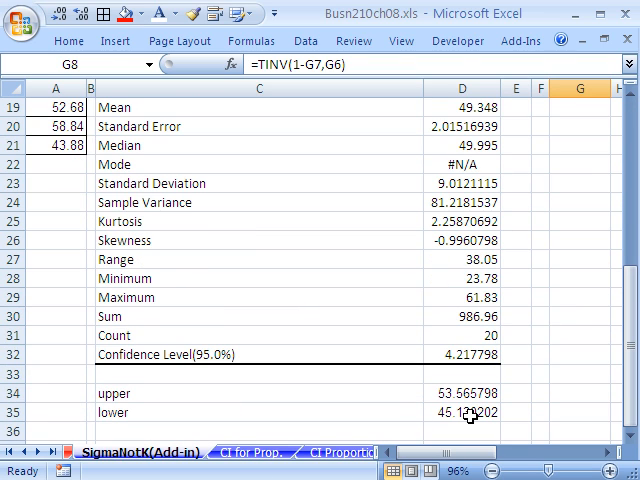
mouse_move(474, 338)
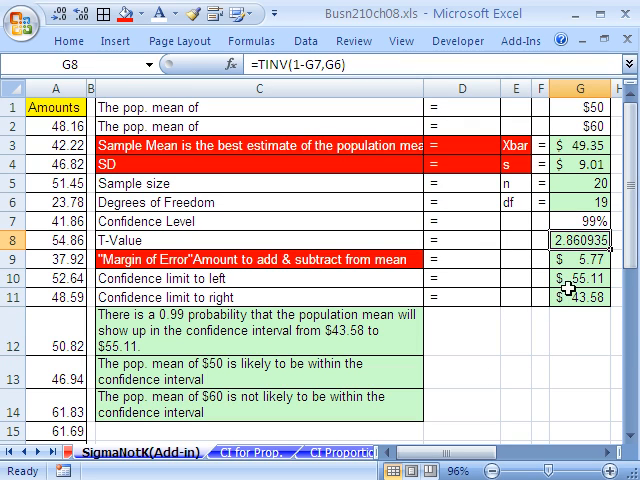
mouse_move(596, 128)
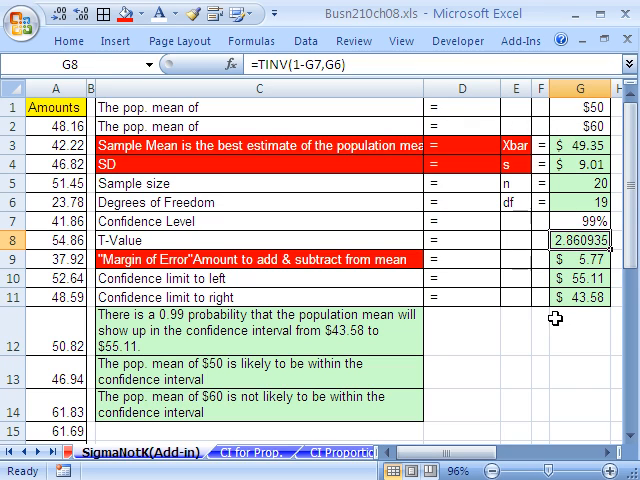
mouse_move(568, 344)
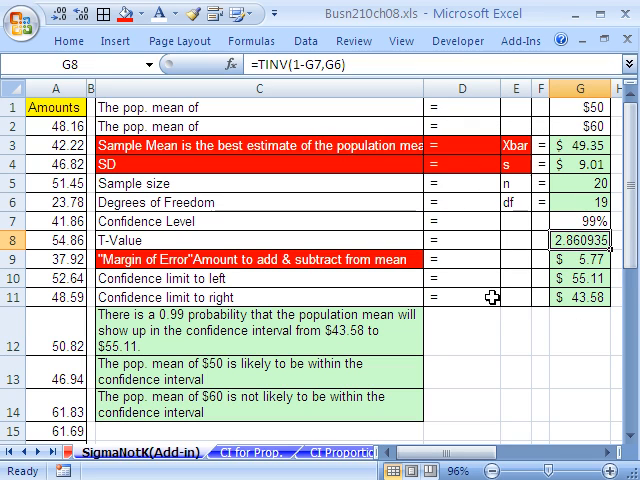
mouse_move(506, 360)
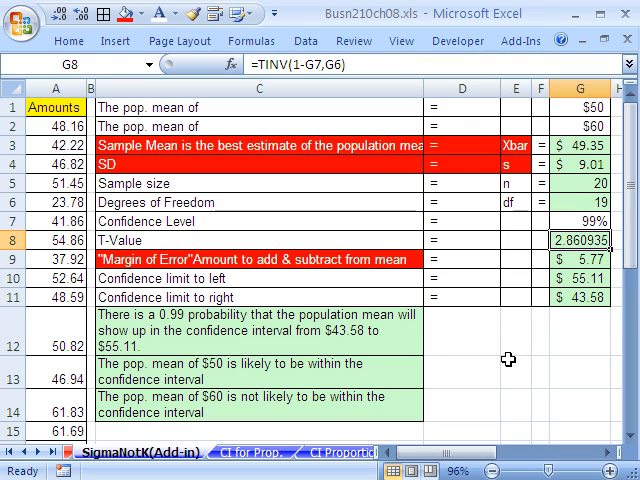